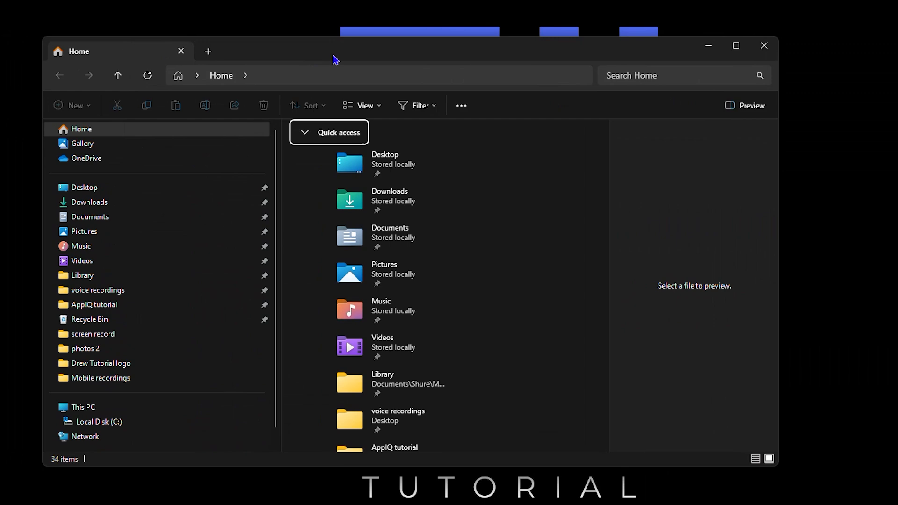
# - Show the Downloads folder and close the lion.jpg preview in Photos
pyautogui.click(89, 202)
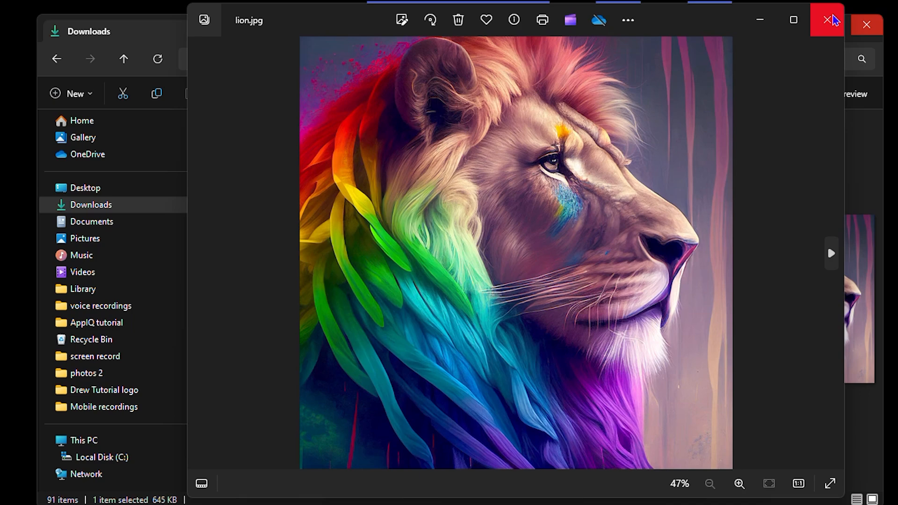
pyautogui.moveTo(835, 23)
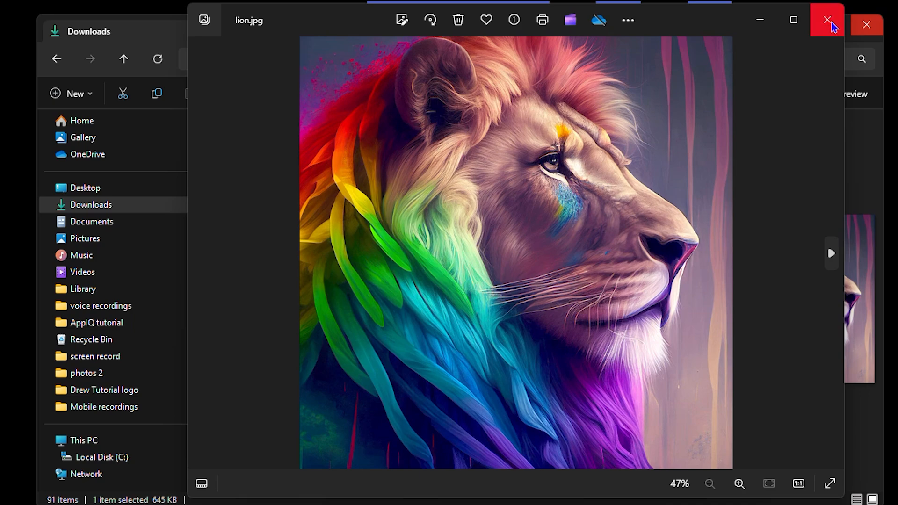
pyautogui.click(827, 20)
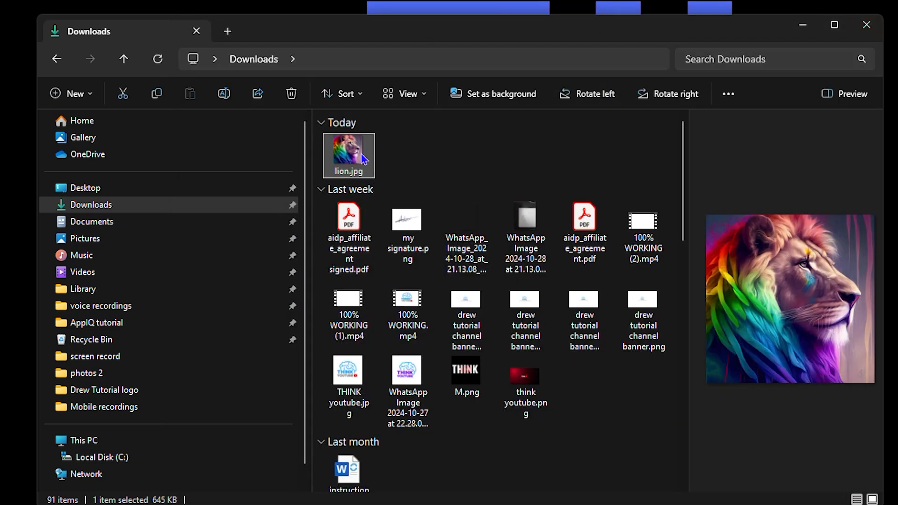
# - Open lion.jpg with Paint 3D from its right-click menu
pyautogui.rightClick(349, 155)
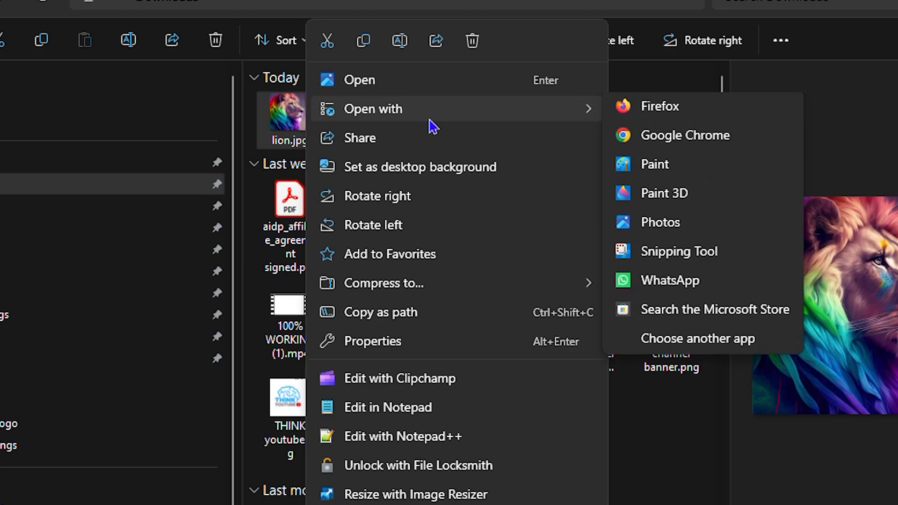
pyautogui.moveTo(674, 199)
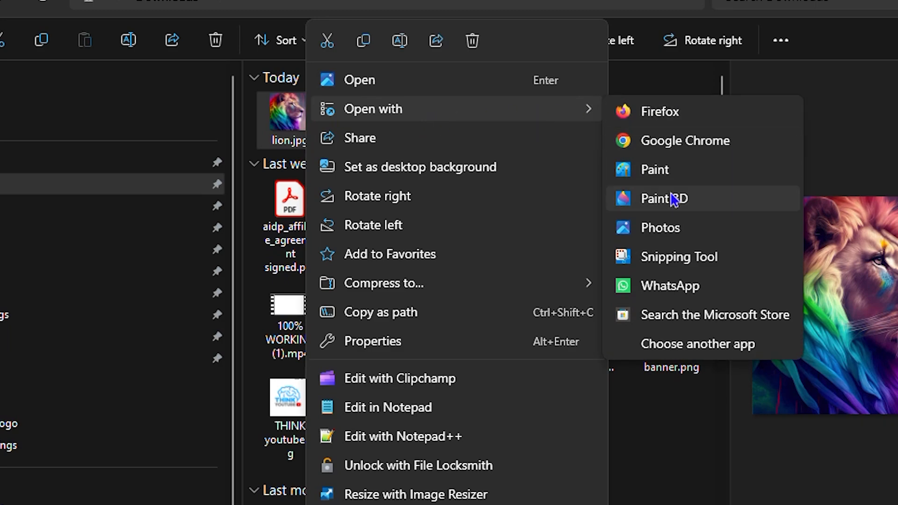
pyautogui.click(663, 198)
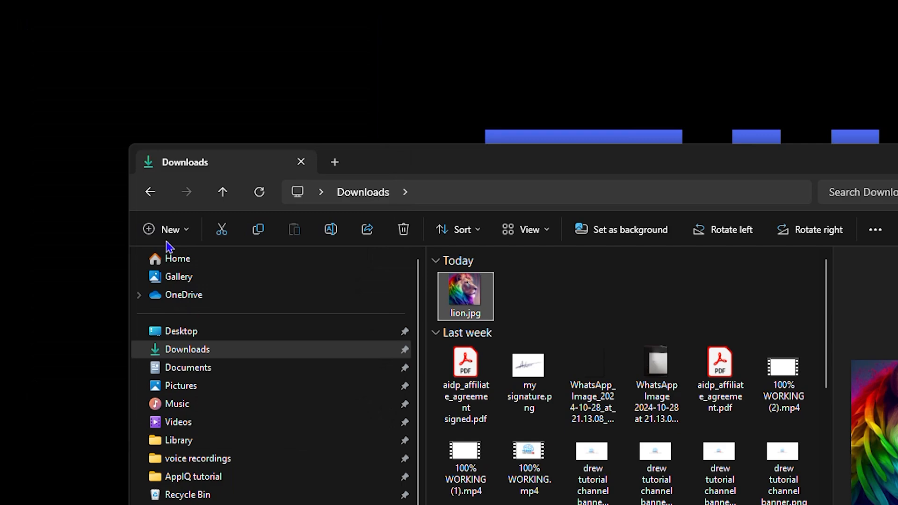
pyautogui.doubleClick(465, 296)
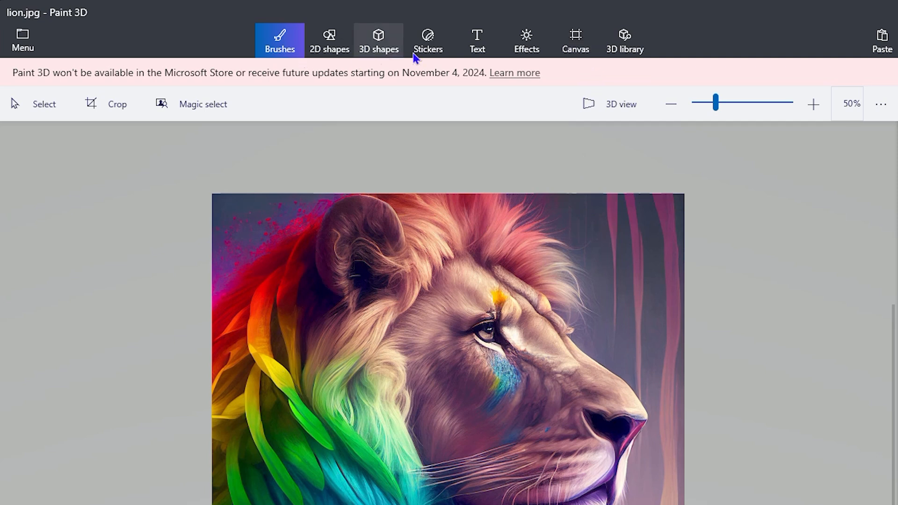
pyautogui.moveTo(574, 41)
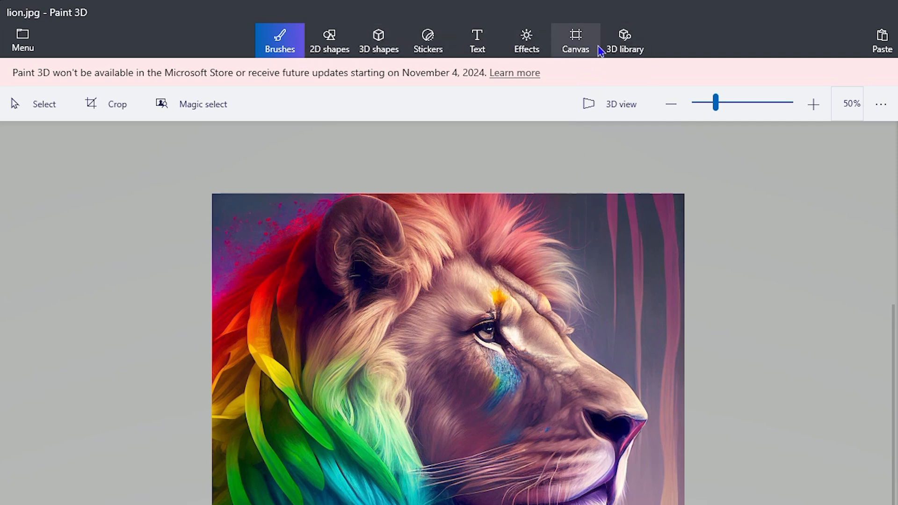
# - Open the Canvas panel showing the 1300 × 1300 px size
pyautogui.click(574, 41)
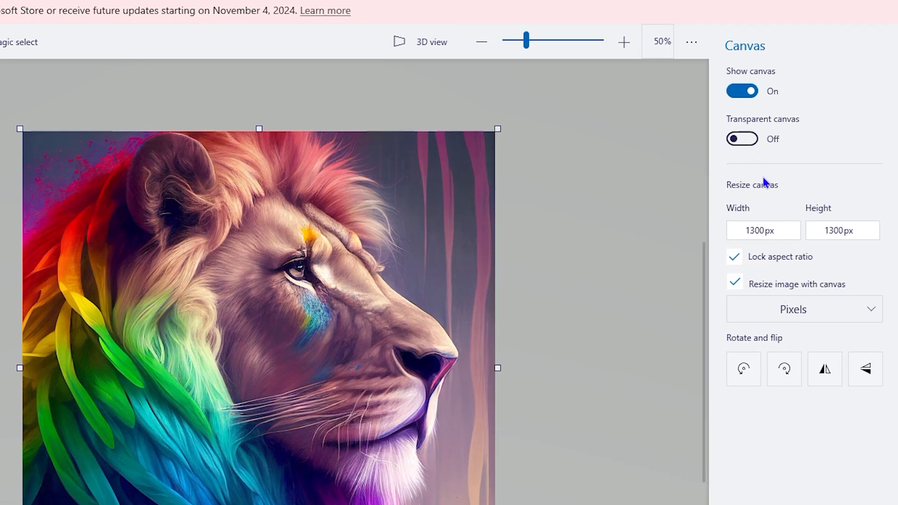
# - Enter 1200 as the canvas width, with the locked aspect ratio setting height to match
pyautogui.click(763, 230)
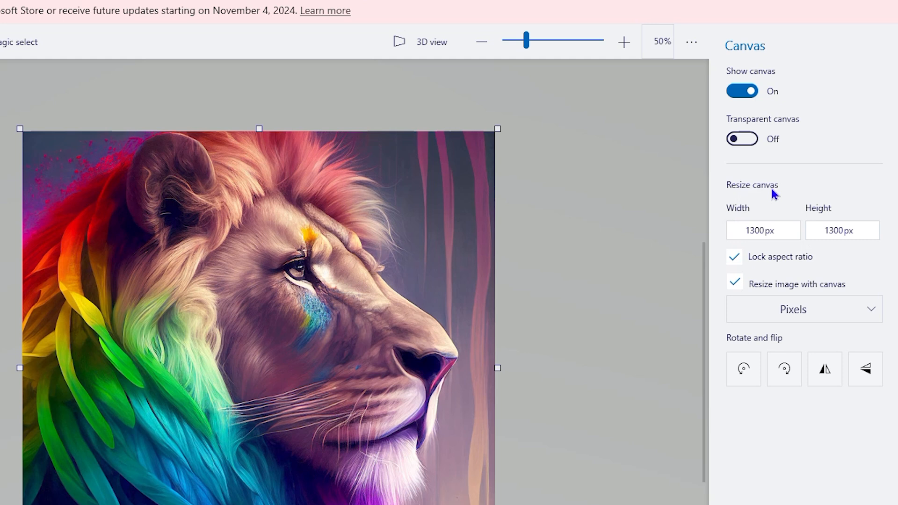
pyautogui.click(763, 230)
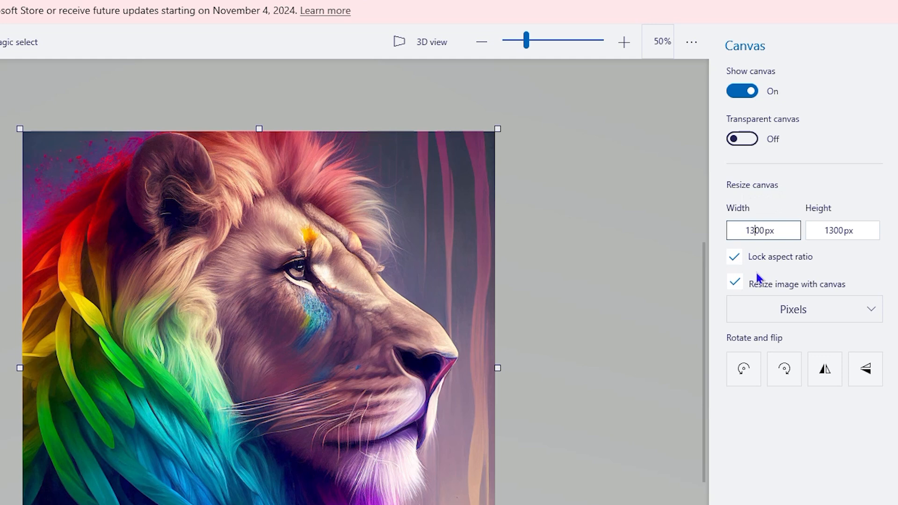
pyautogui.write('1200')
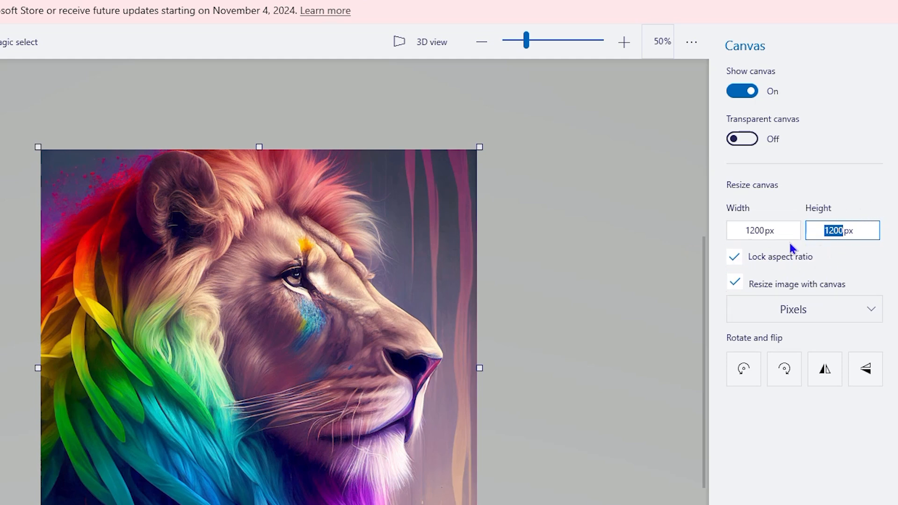
pyautogui.moveTo(836, 268)
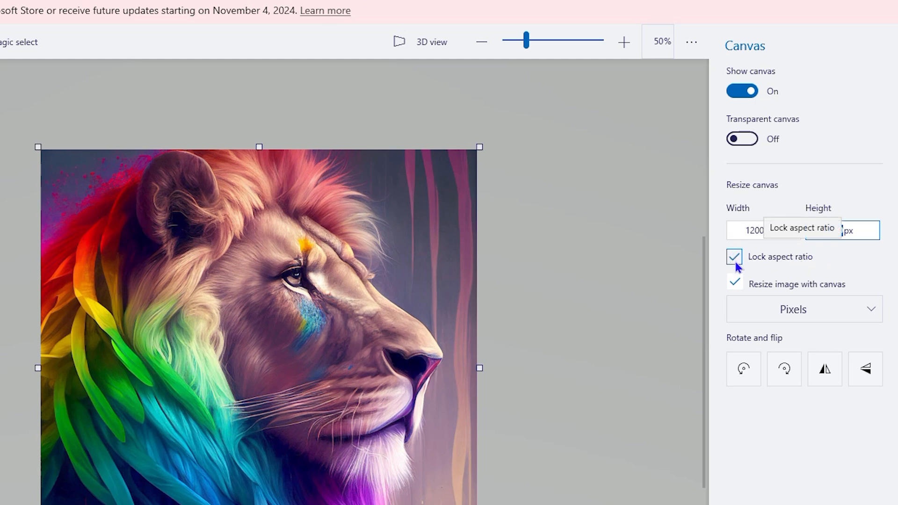
# - Unlock the aspect ratio and set the canvas back to 1200 × 1200 px
pyautogui.click(735, 257)
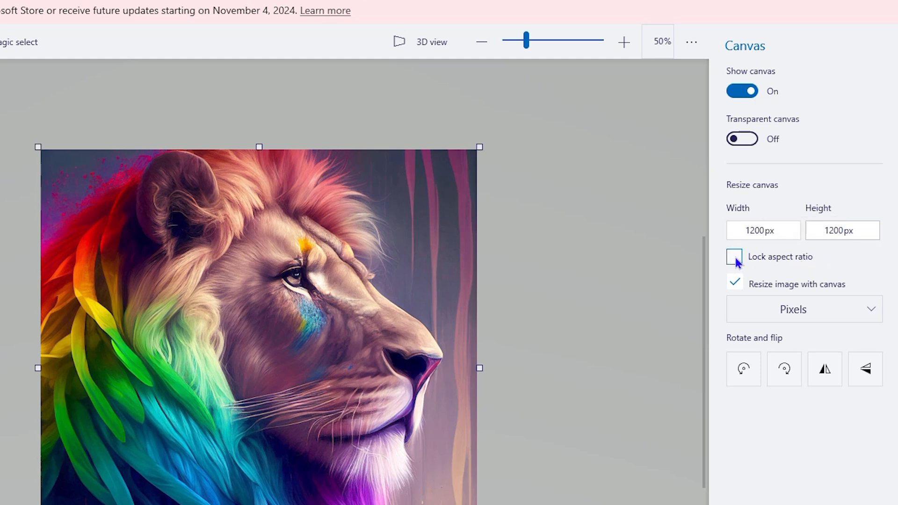
pyautogui.click(842, 230)
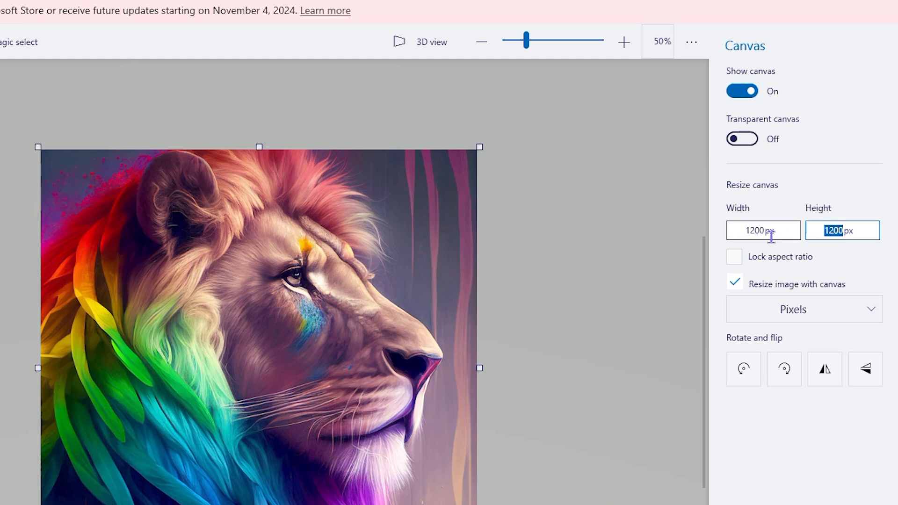
pyautogui.click(735, 257)
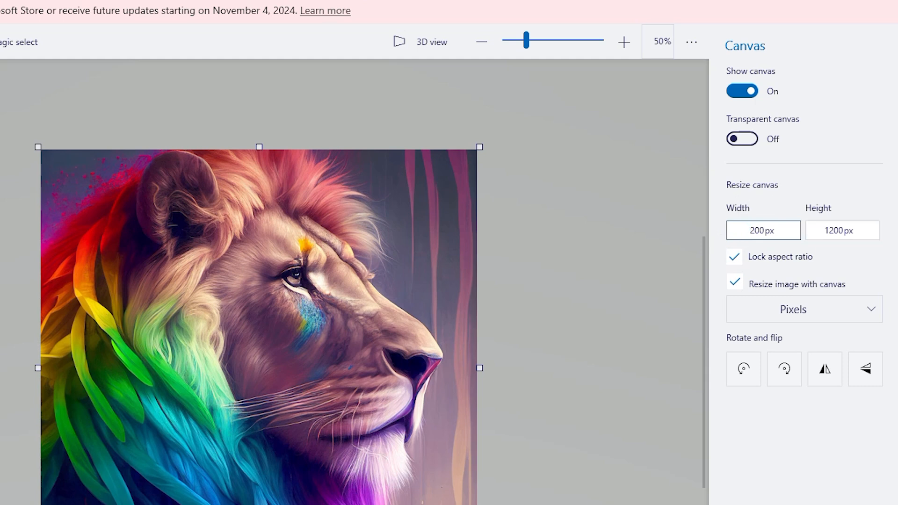
pyautogui.write('200')
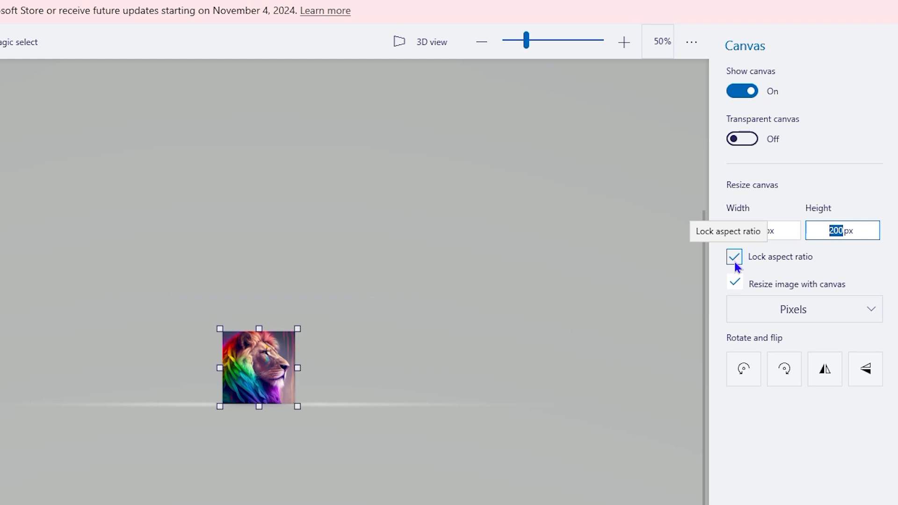
pyautogui.click(734, 257)
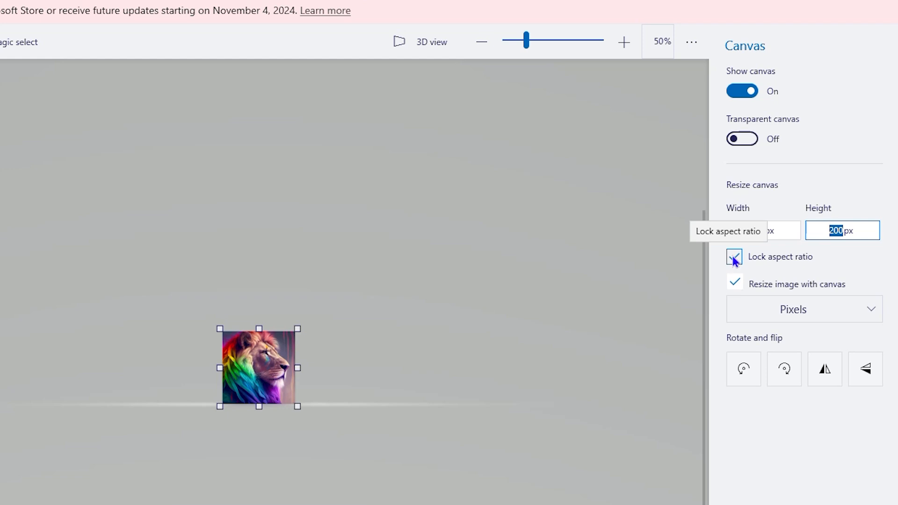
pyautogui.click(734, 256)
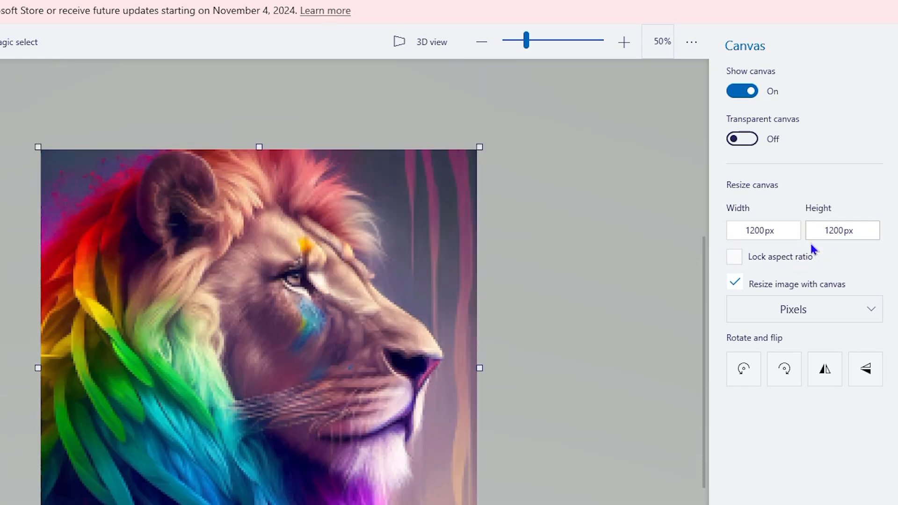
pyautogui.moveTo(837, 277)
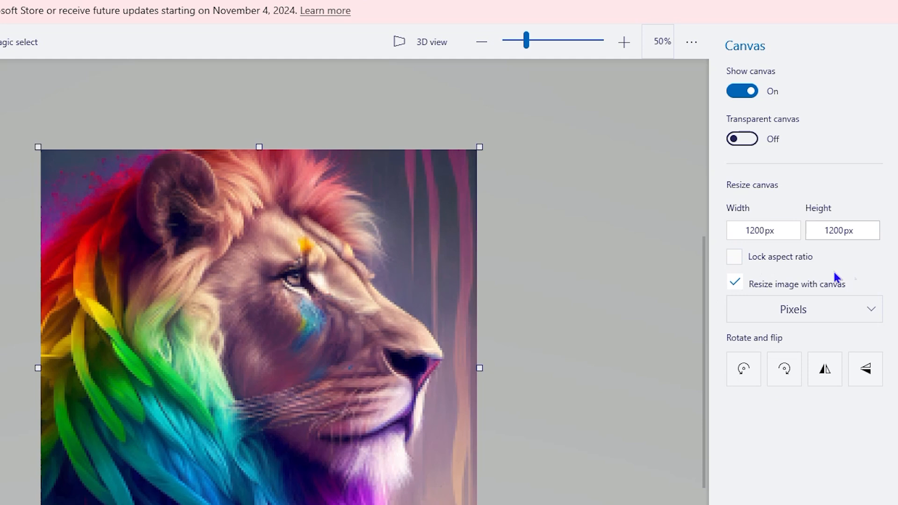
pyautogui.moveTo(593, 93)
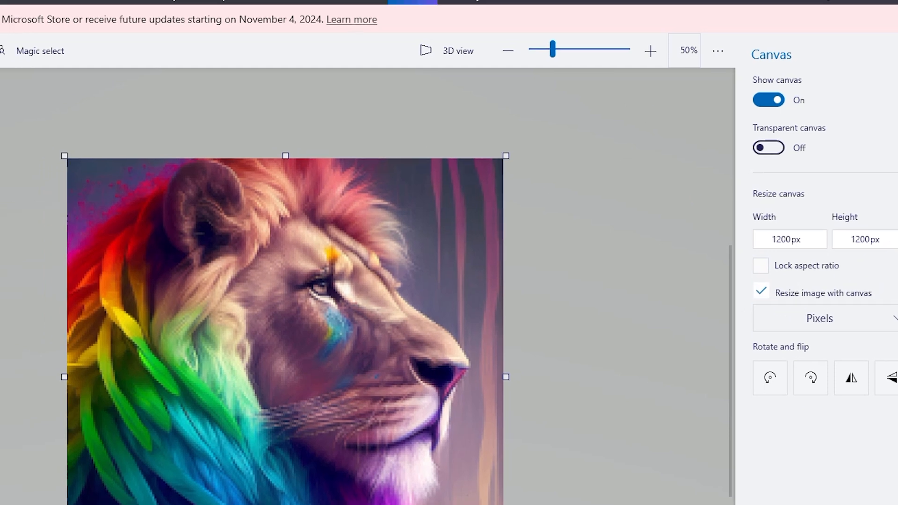
# - Choose Menu > Save as > Image to open the Save As dialog
pyautogui.click(21, 40)
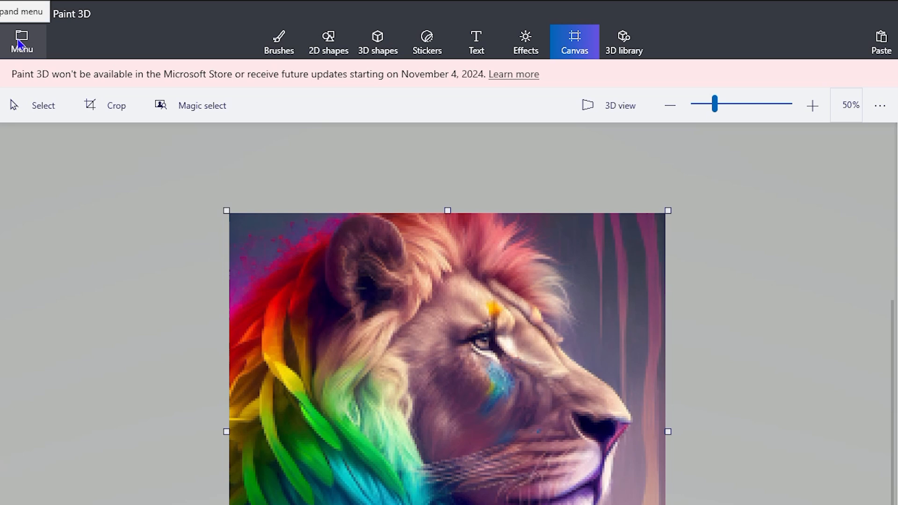
pyautogui.click(21, 41)
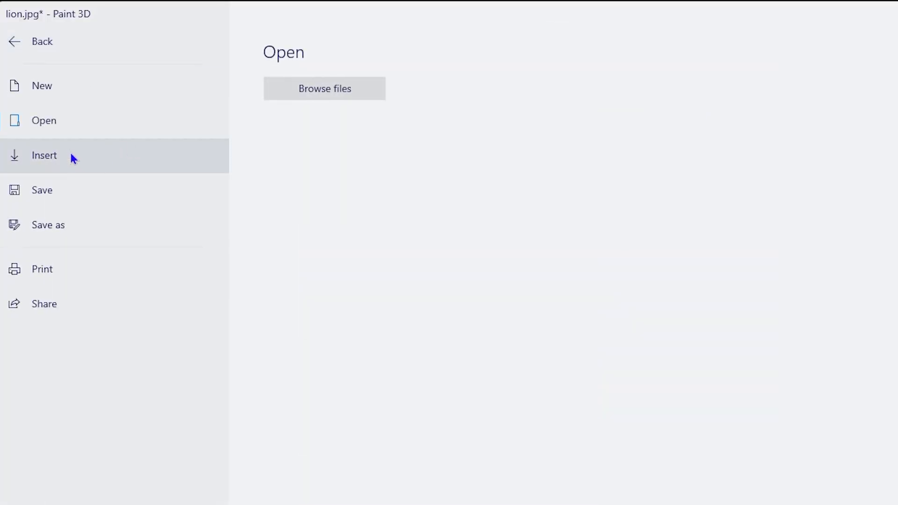
pyautogui.click(42, 189)
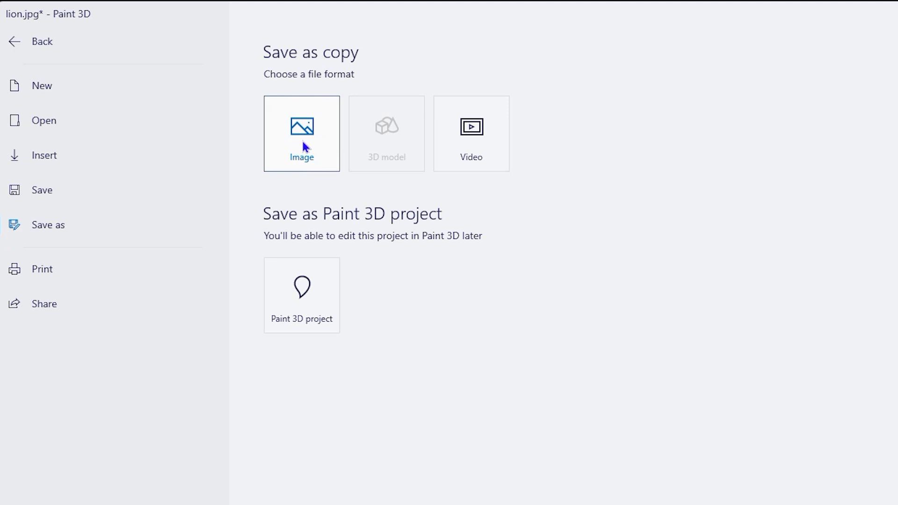
pyautogui.click(301, 133)
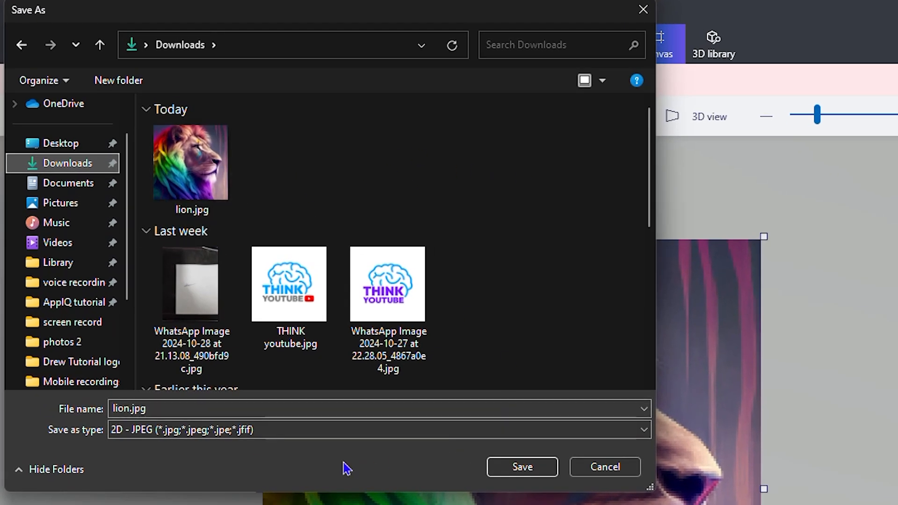
# - Save the copy as lion2 with type 2D - PNG in Downloads
pyautogui.click(132, 408)
pyautogui.write('2')
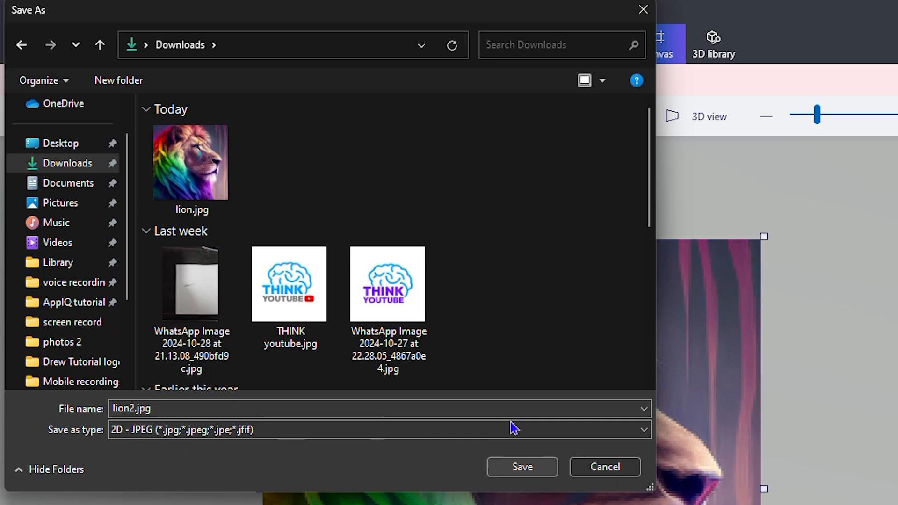
pyautogui.click(378, 430)
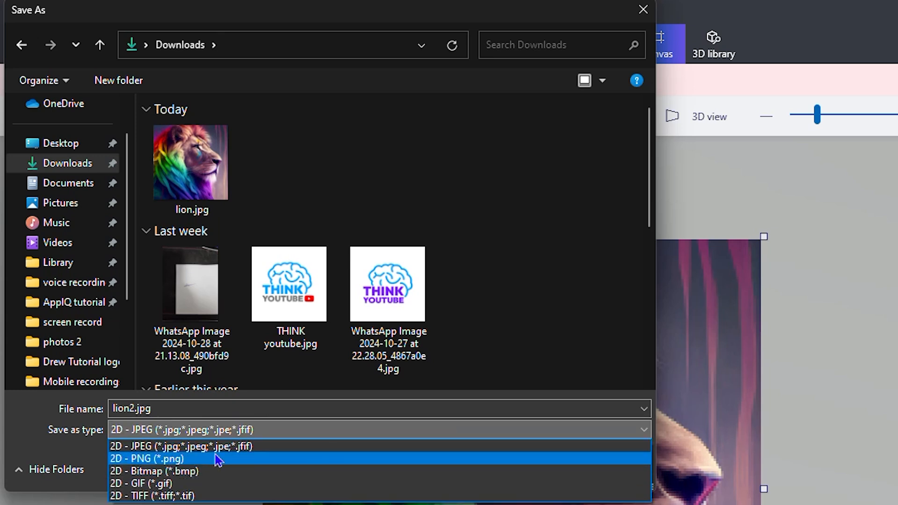
pyautogui.moveTo(162, 471)
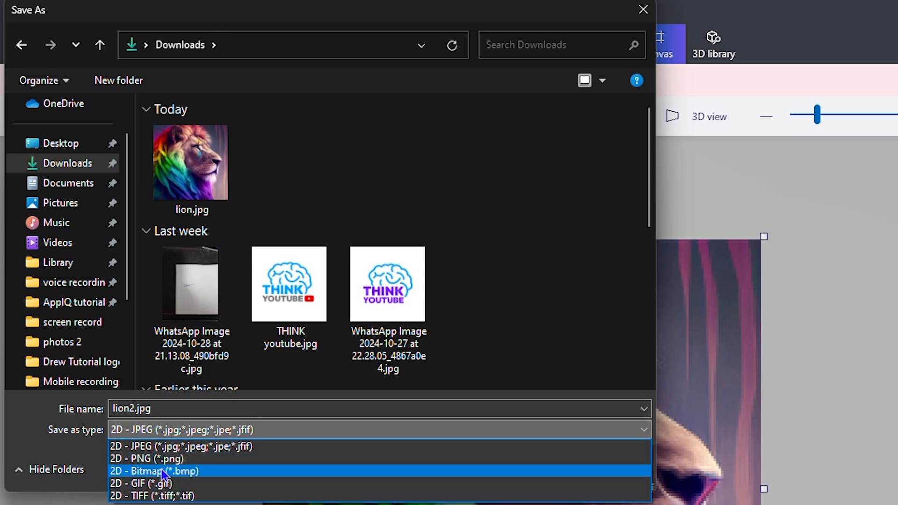
pyautogui.click(146, 459)
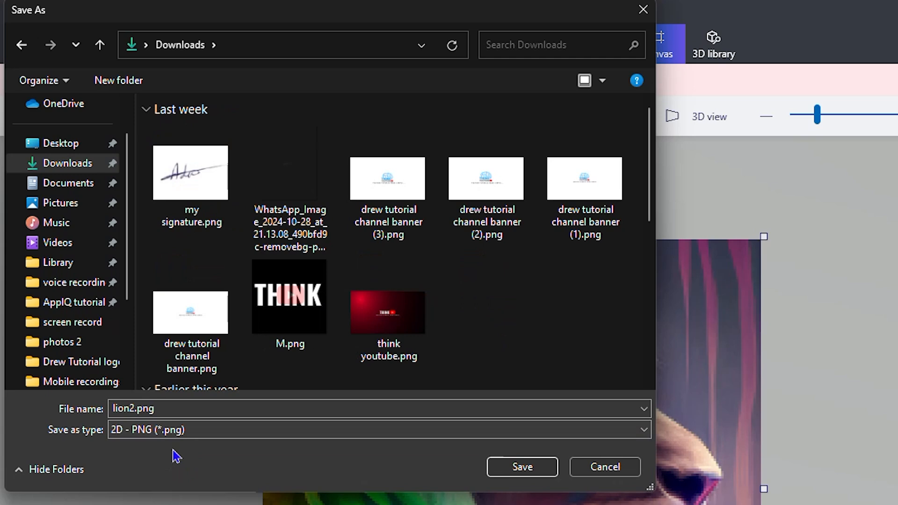
pyautogui.moveTo(544, 455)
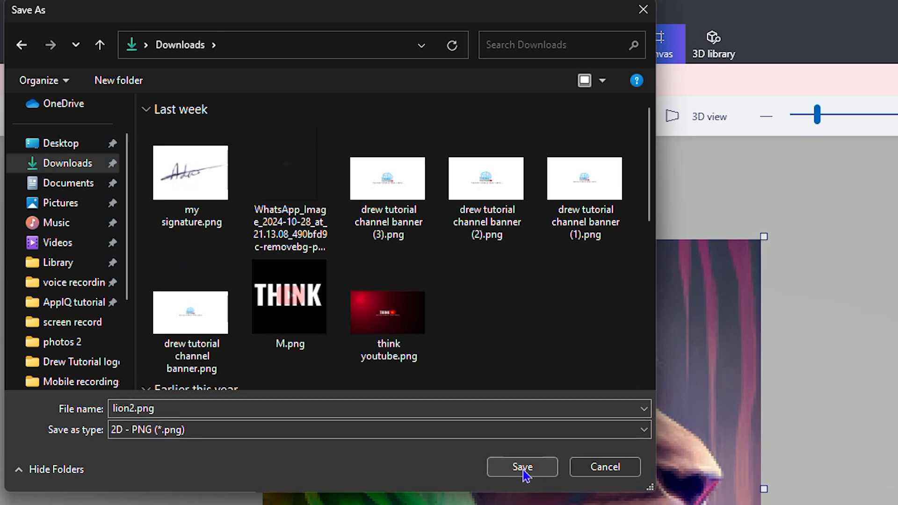
pyautogui.click(521, 467)
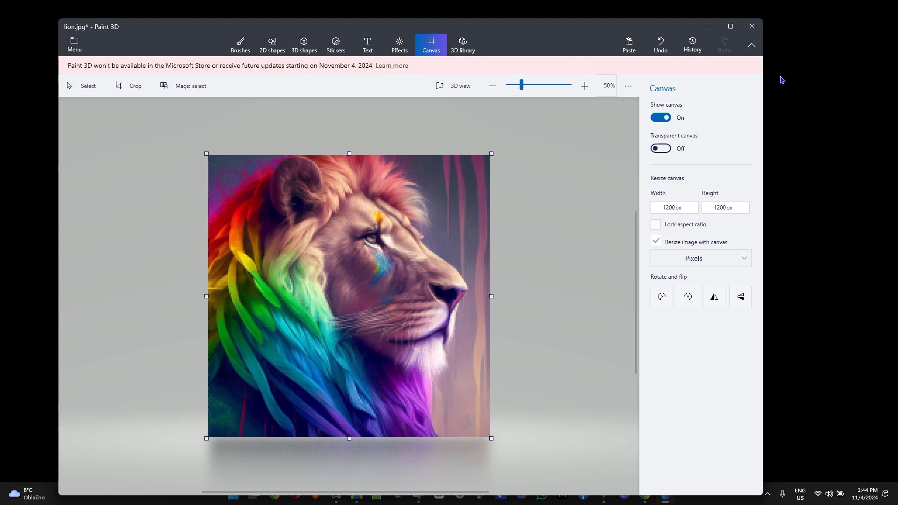
pyautogui.moveTo(481, 204)
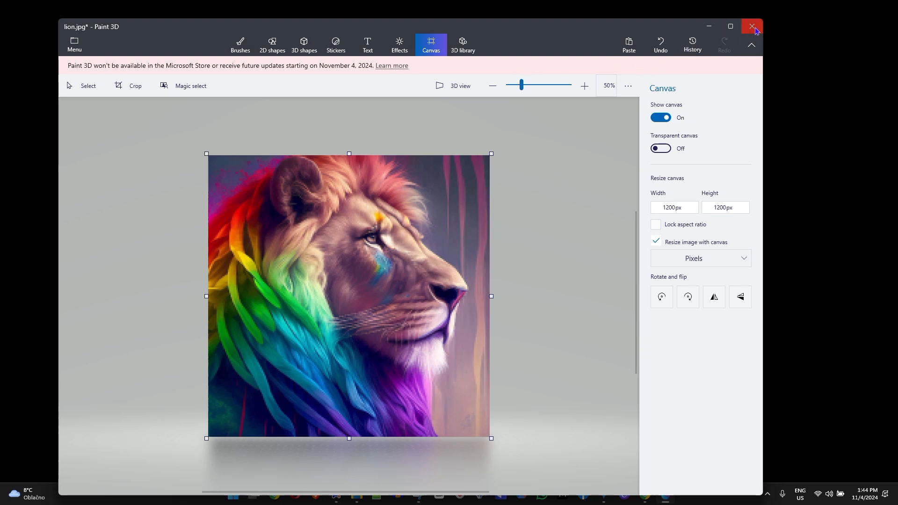
# - Close Paint 3D and select lion.jpg beside lion2.png in Downloads
pyautogui.click(752, 27)
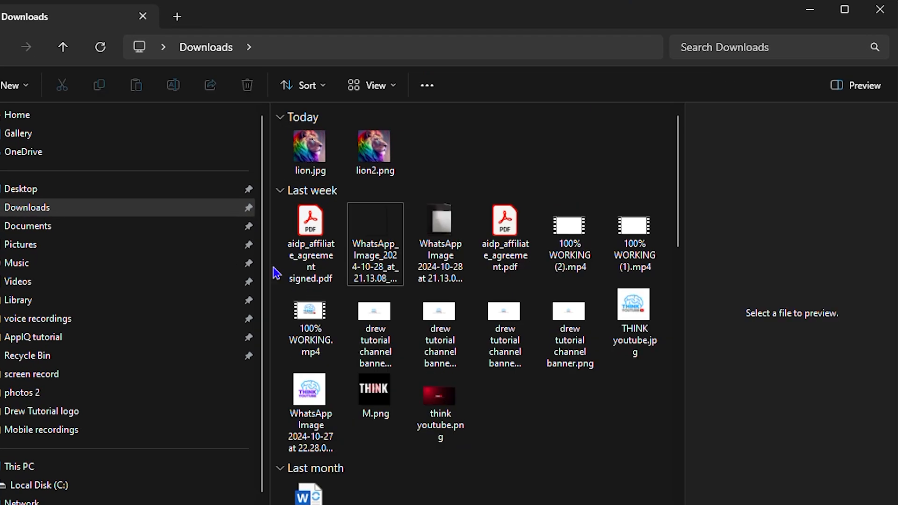
pyautogui.click(309, 144)
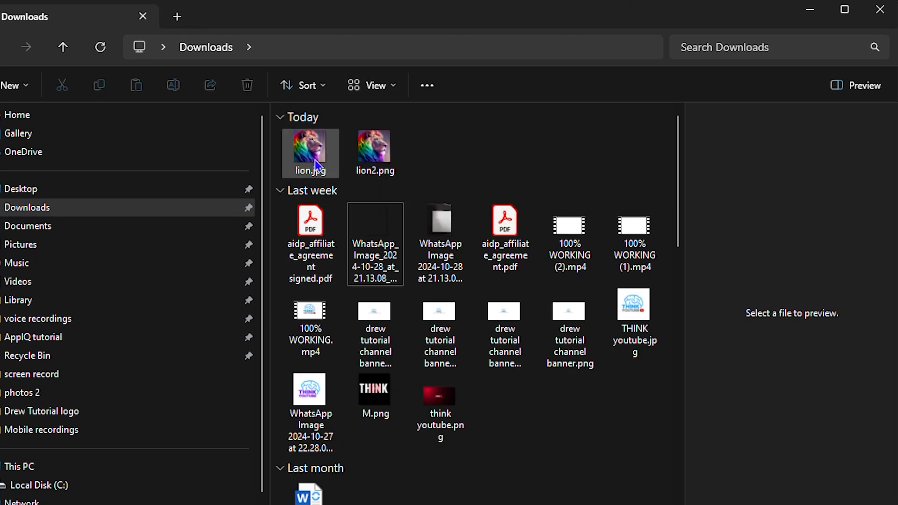